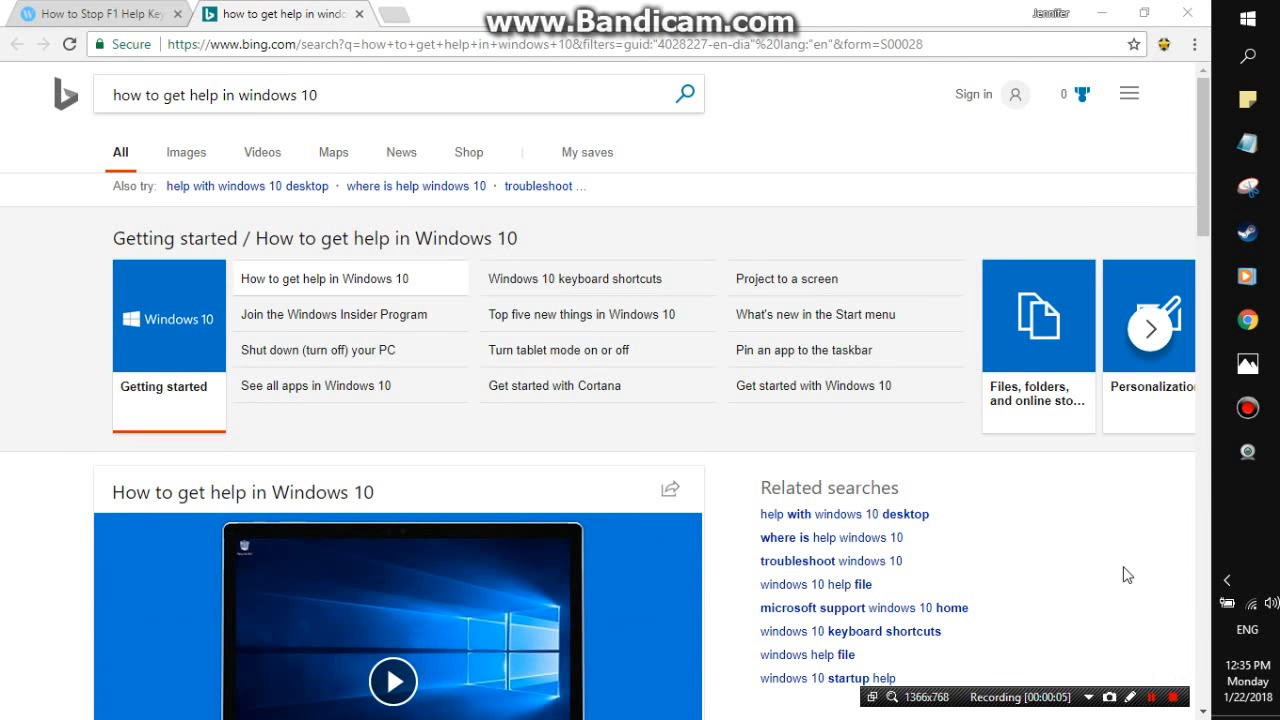
{"action": "mouse_move", "coordinate": [1080, 576]}
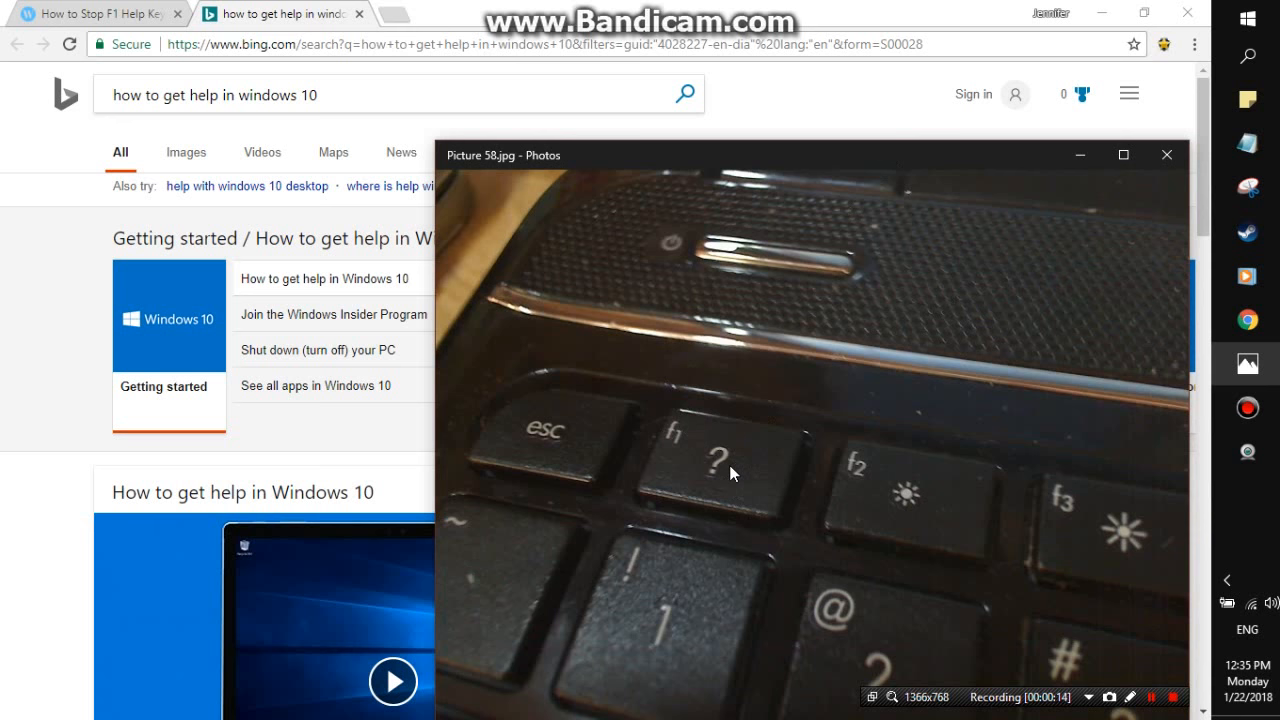
{"action": "mouse_move", "coordinate": [1080, 156]}
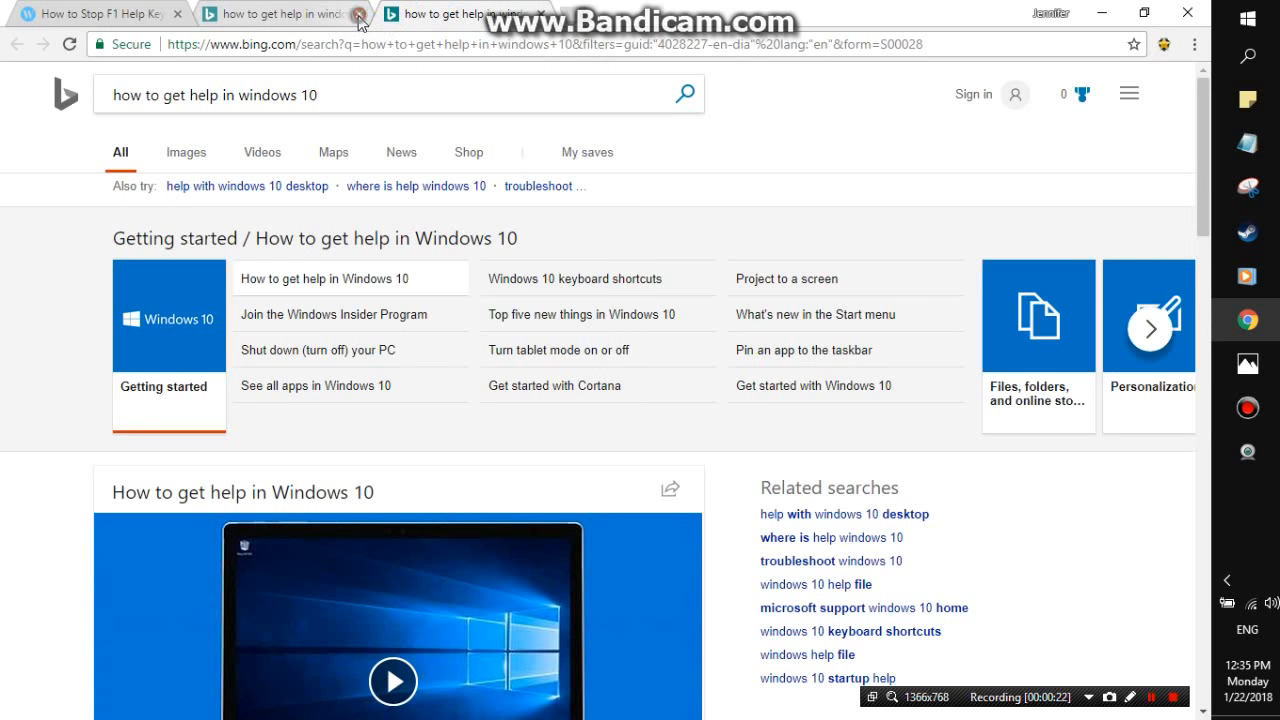
Bring up the Winhelponline F1 article and reach its 'Disable the F1 Key' section.
{"action": "left_click", "coordinate": [360, 12]}
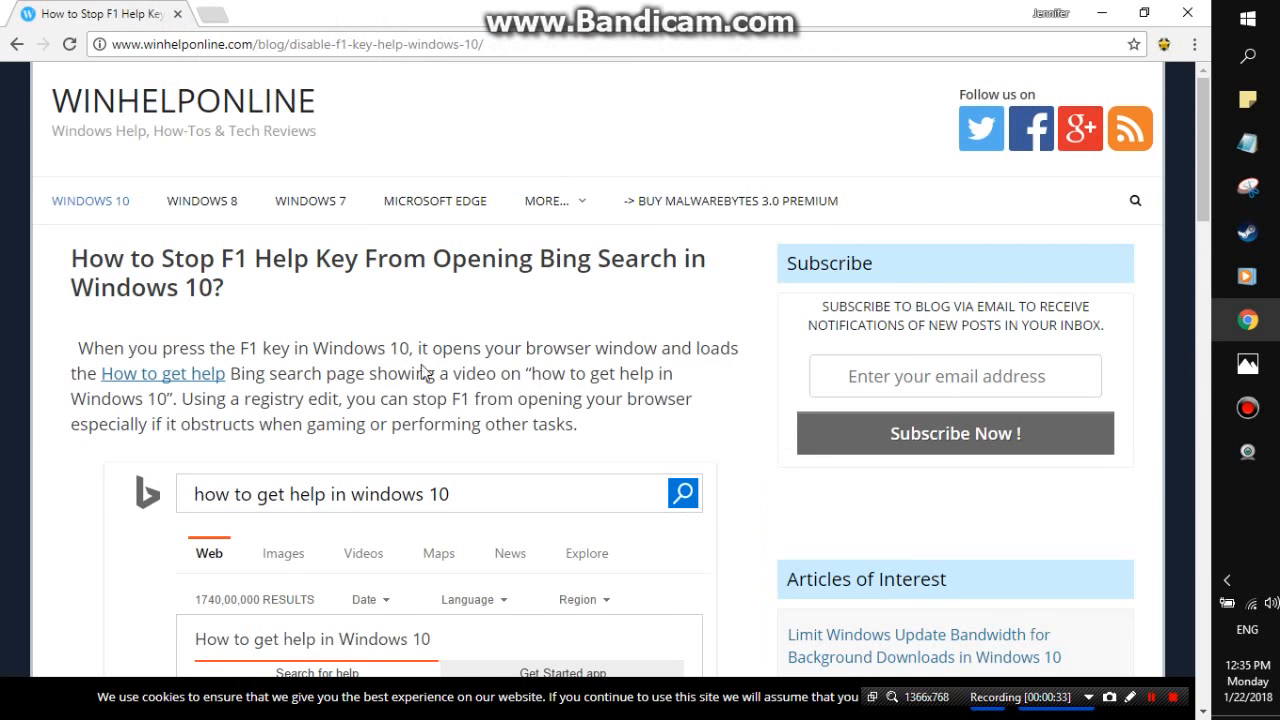
{"action": "mouse_move", "coordinate": [514, 286]}
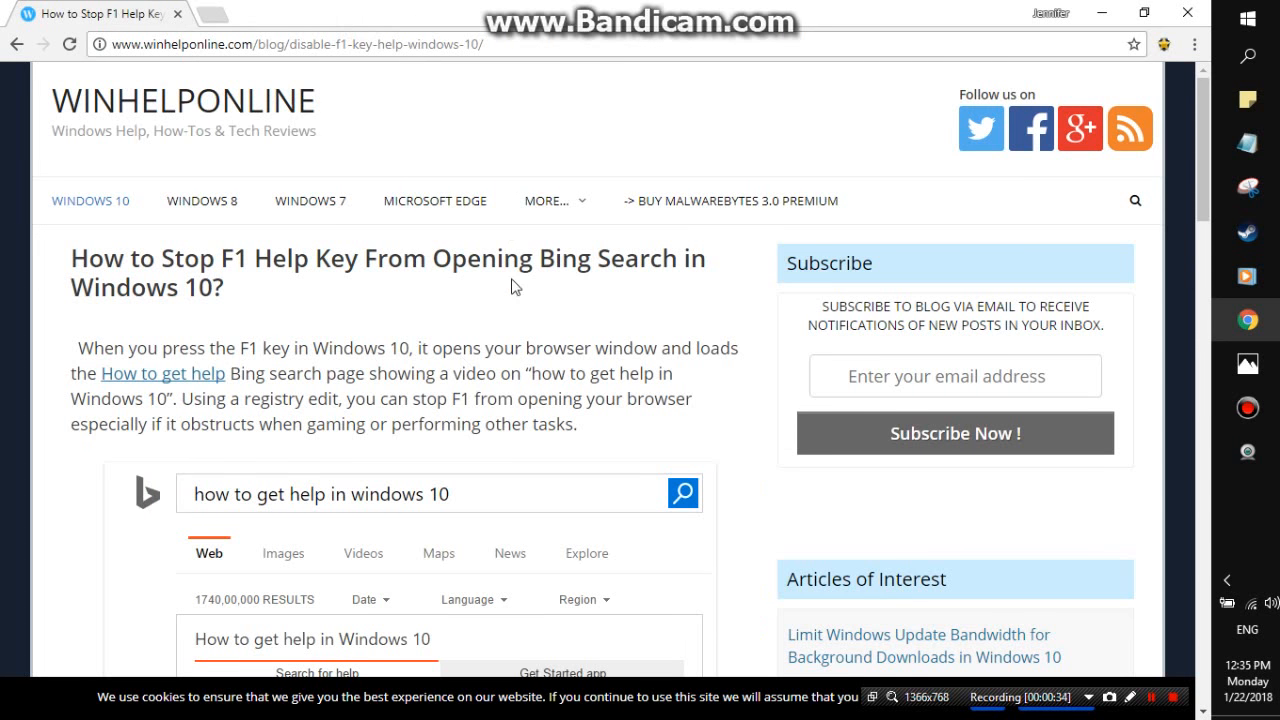
{"action": "scroll", "scroll_direction": "down", "scroll_amount": 3}
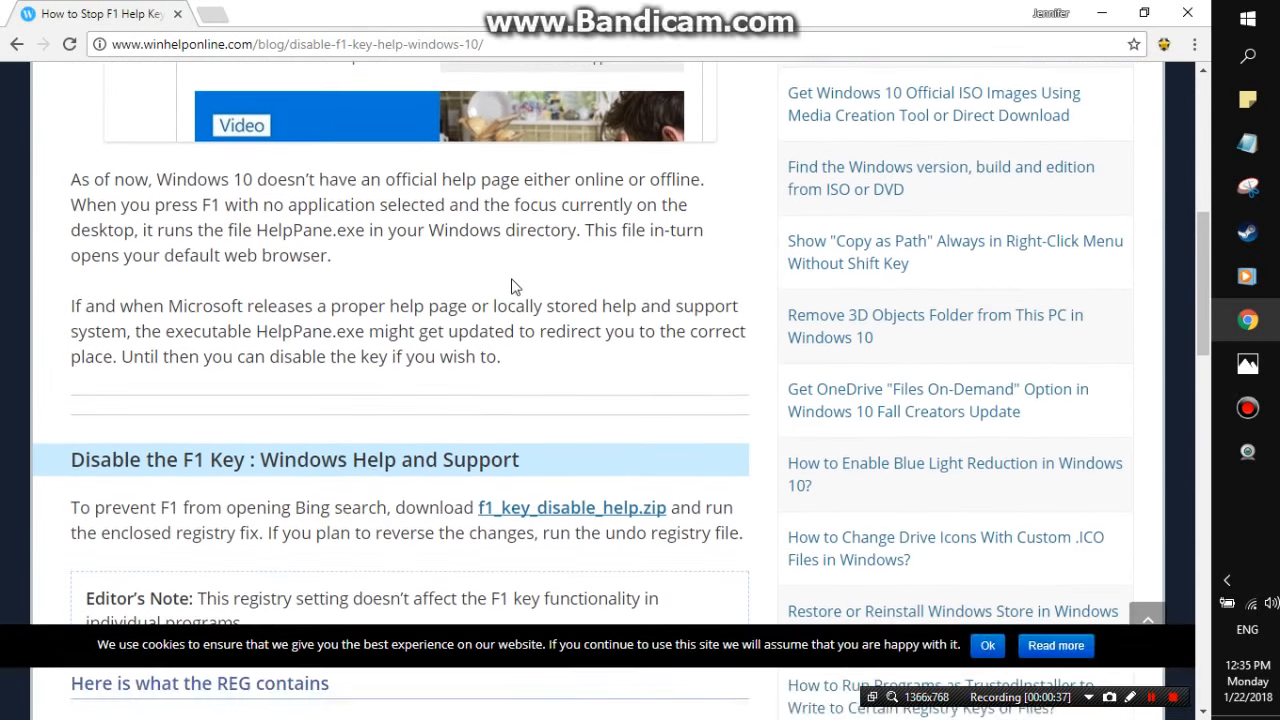
Download f1_key_disable_help.zip and view it in WinRAR, listing undo.reg and the disable .reg file.
{"action": "left_click", "coordinate": [572, 508]}
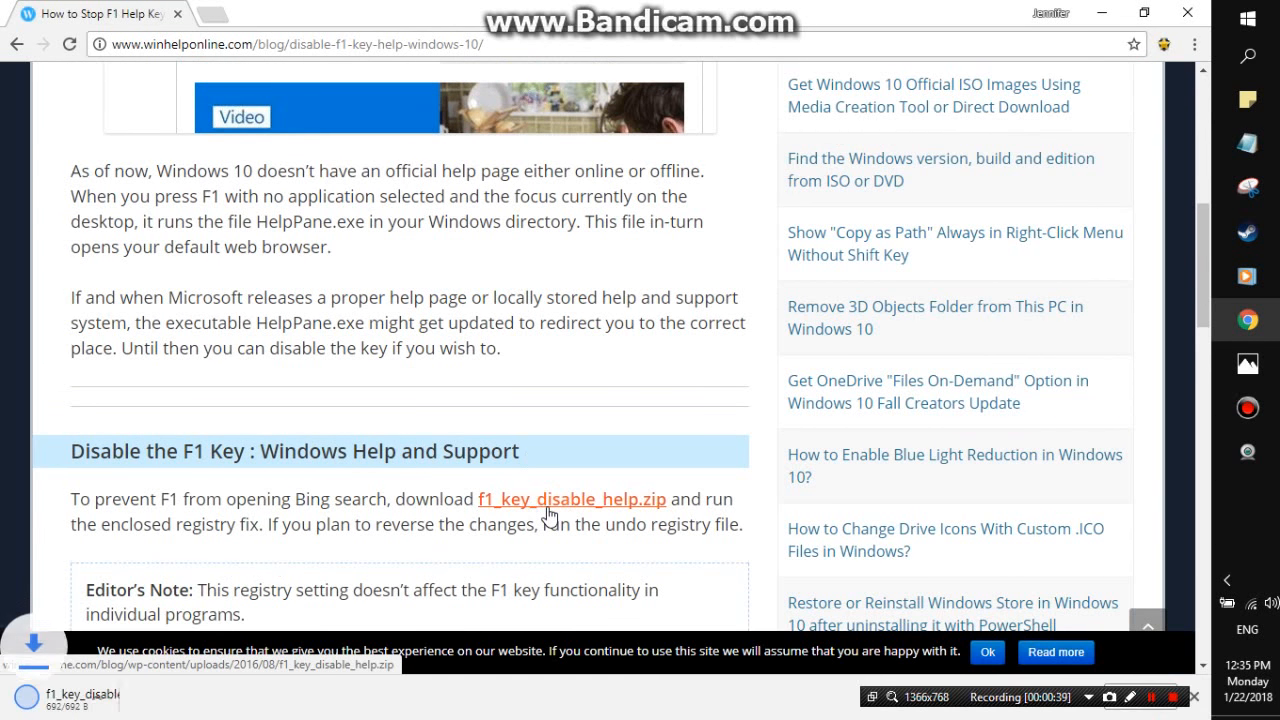
{"action": "left_click", "coordinate": [570, 500]}
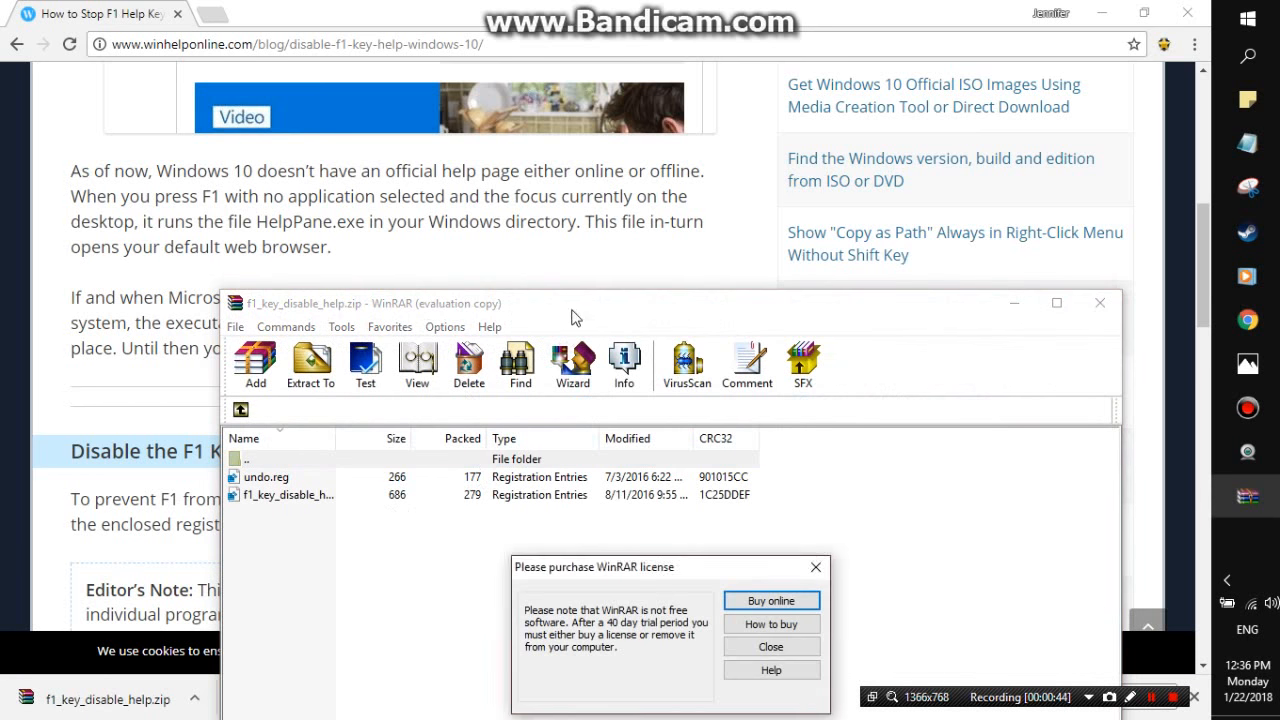
Dismiss WinRAR's license purchase reminder and attempt to run the F1-disabling registry file.
{"action": "left_click", "coordinate": [770, 646]}
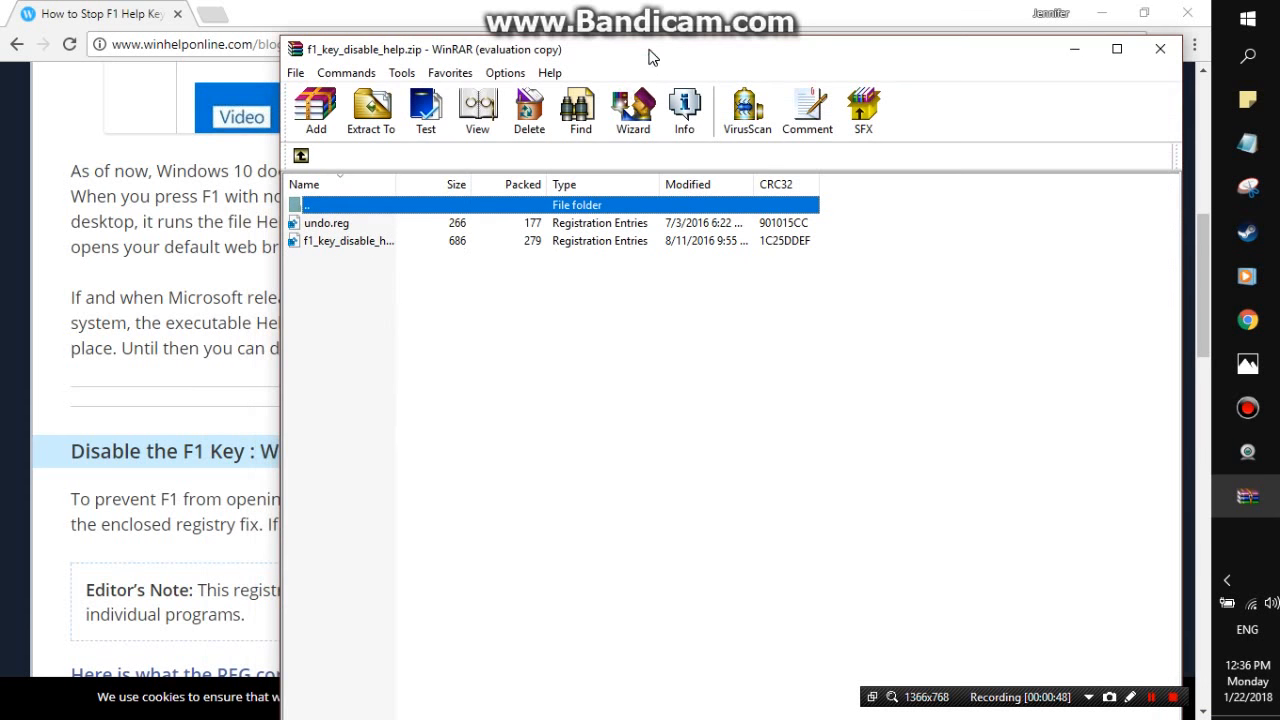
{"action": "mouse_move", "coordinate": [596, 236]}
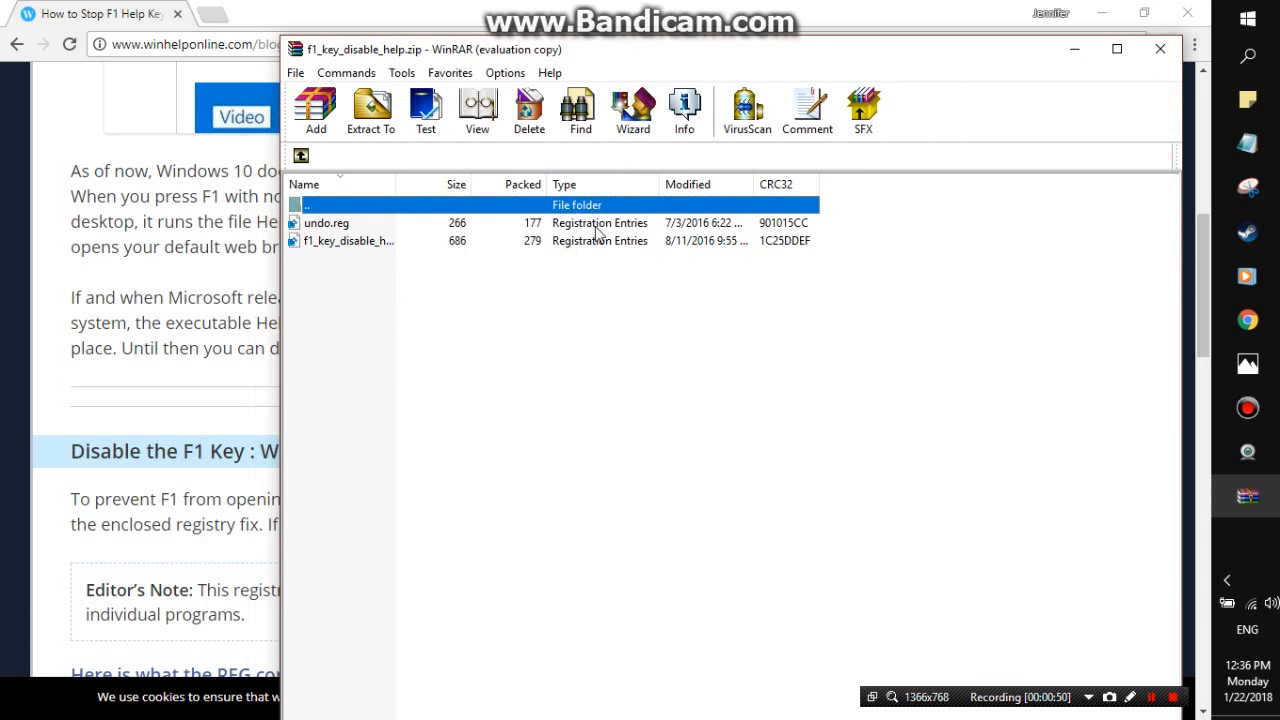
{"action": "mouse_move", "coordinate": [732, 462]}
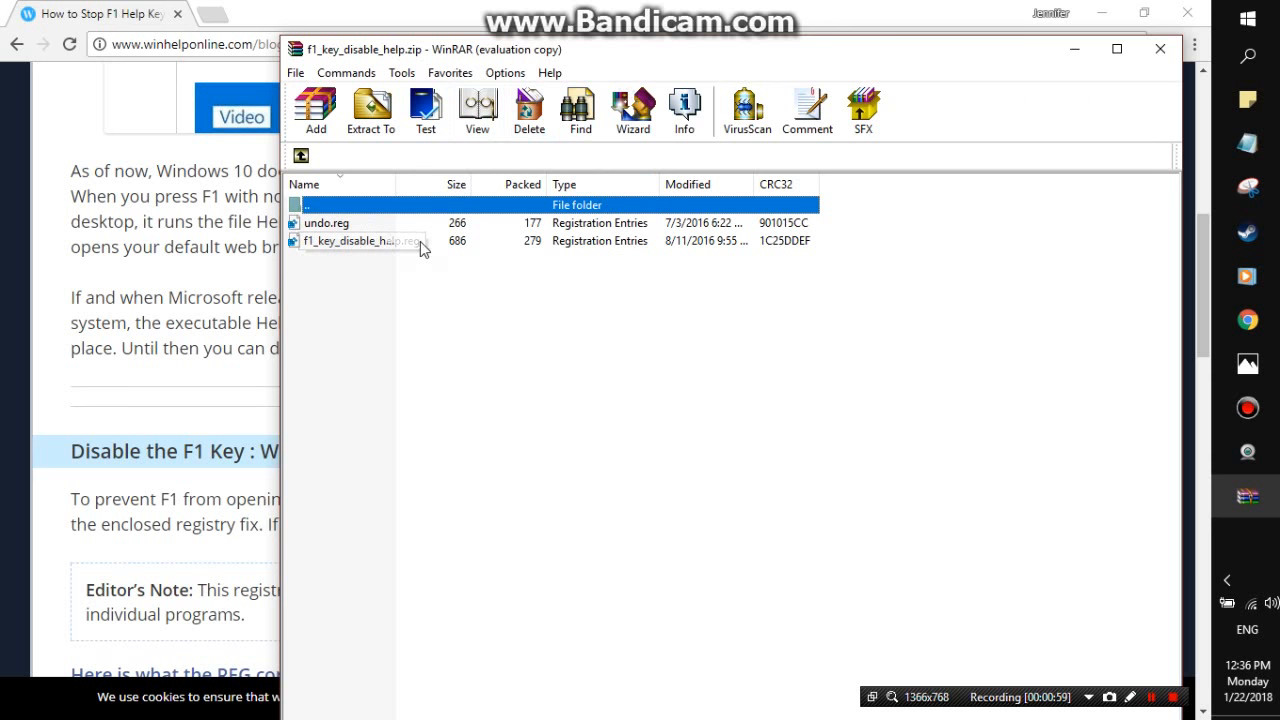
{"action": "double_click", "coordinate": [360, 240]}
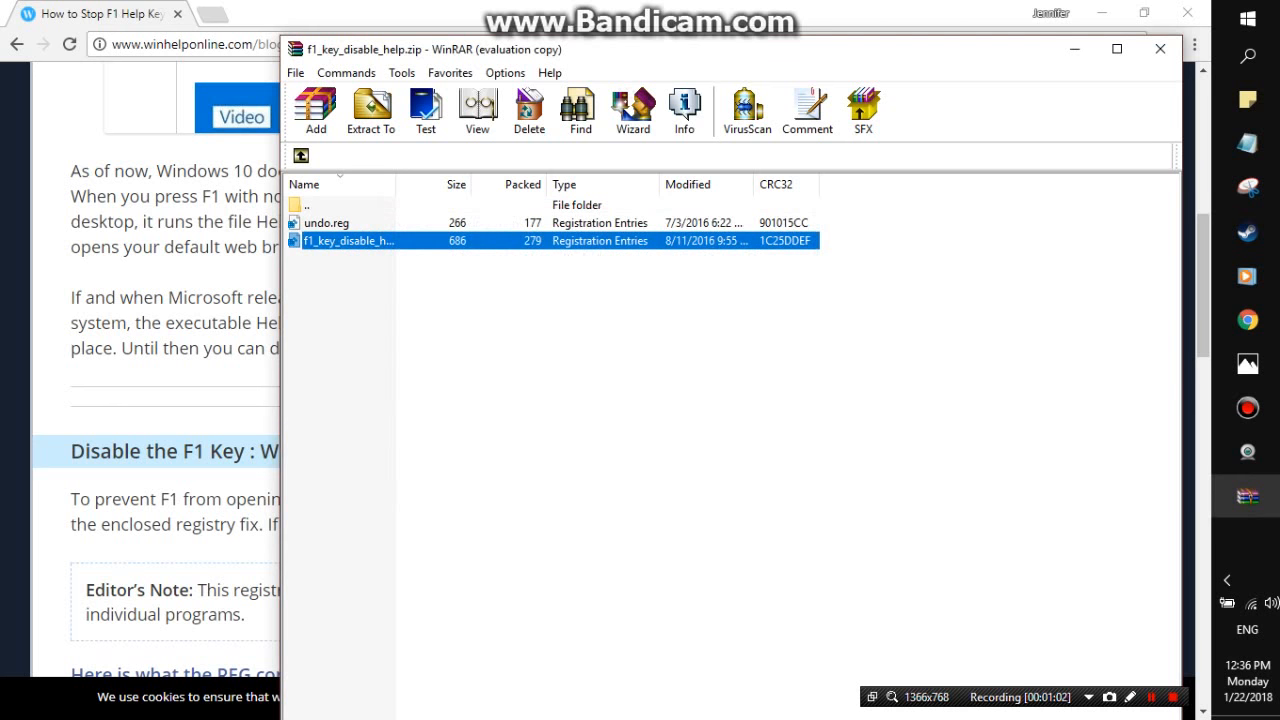
{"action": "mouse_move", "coordinate": [816, 348]}
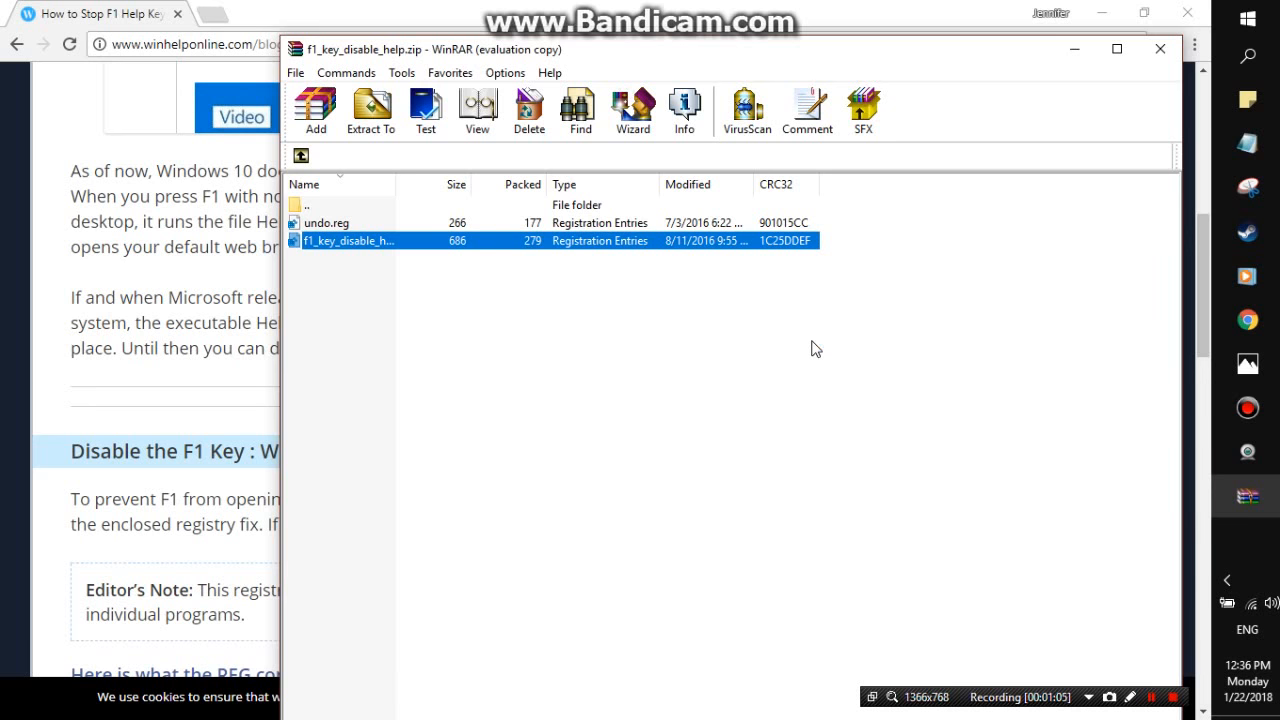
Merge f1_key_disable_help.reg into the registry, accepting Registry Editor's confirmation and success messages.
{"action": "double_click", "coordinate": [348, 240]}
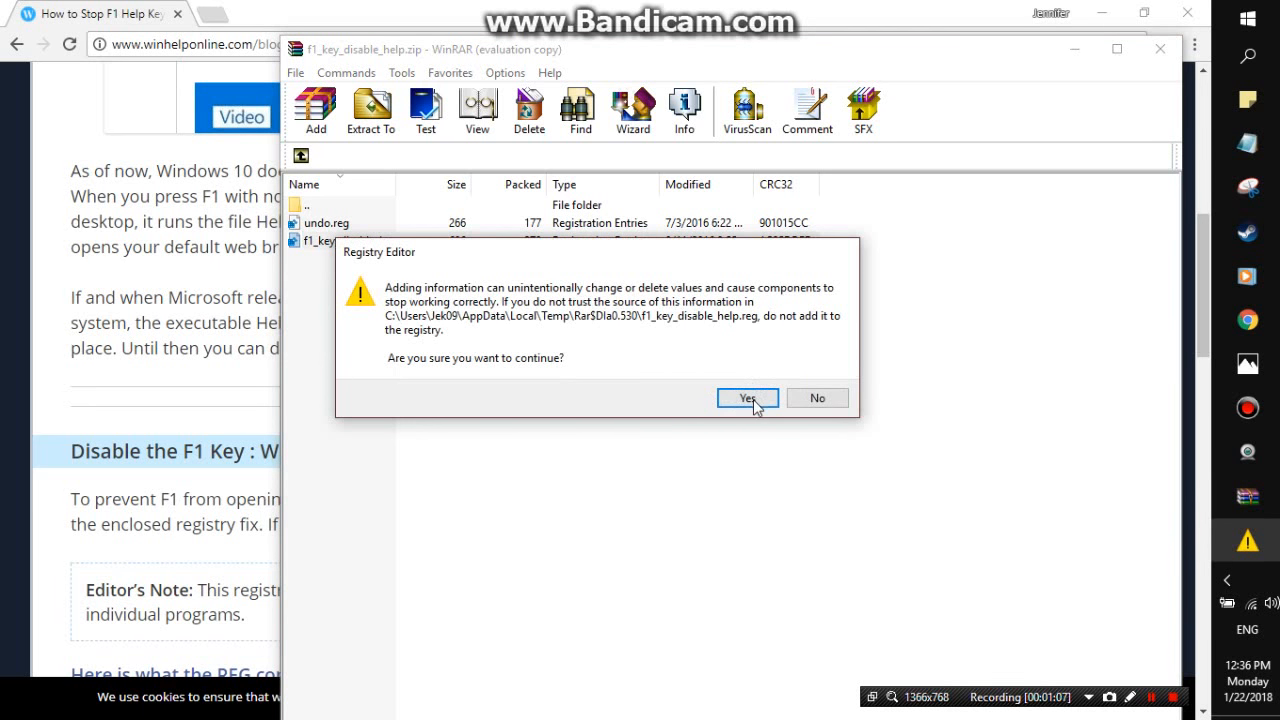
{"action": "left_click", "coordinate": [748, 398]}
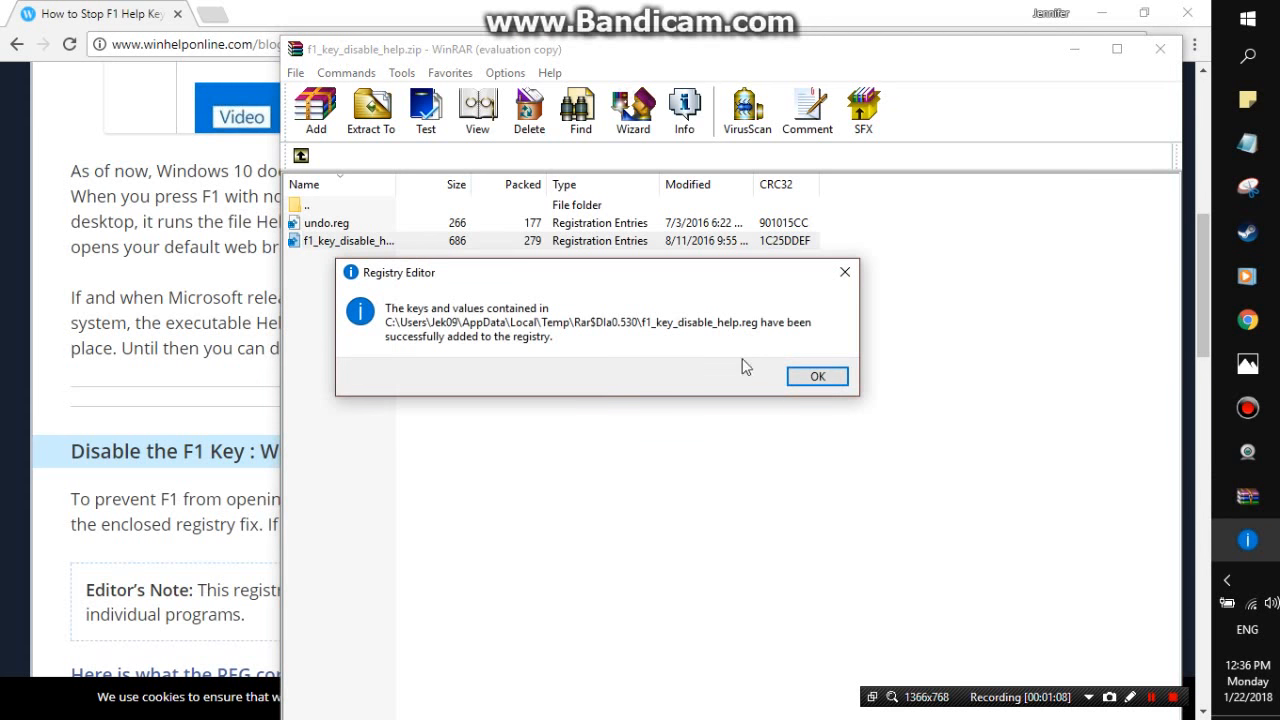
{"action": "left_click", "coordinate": [816, 376]}
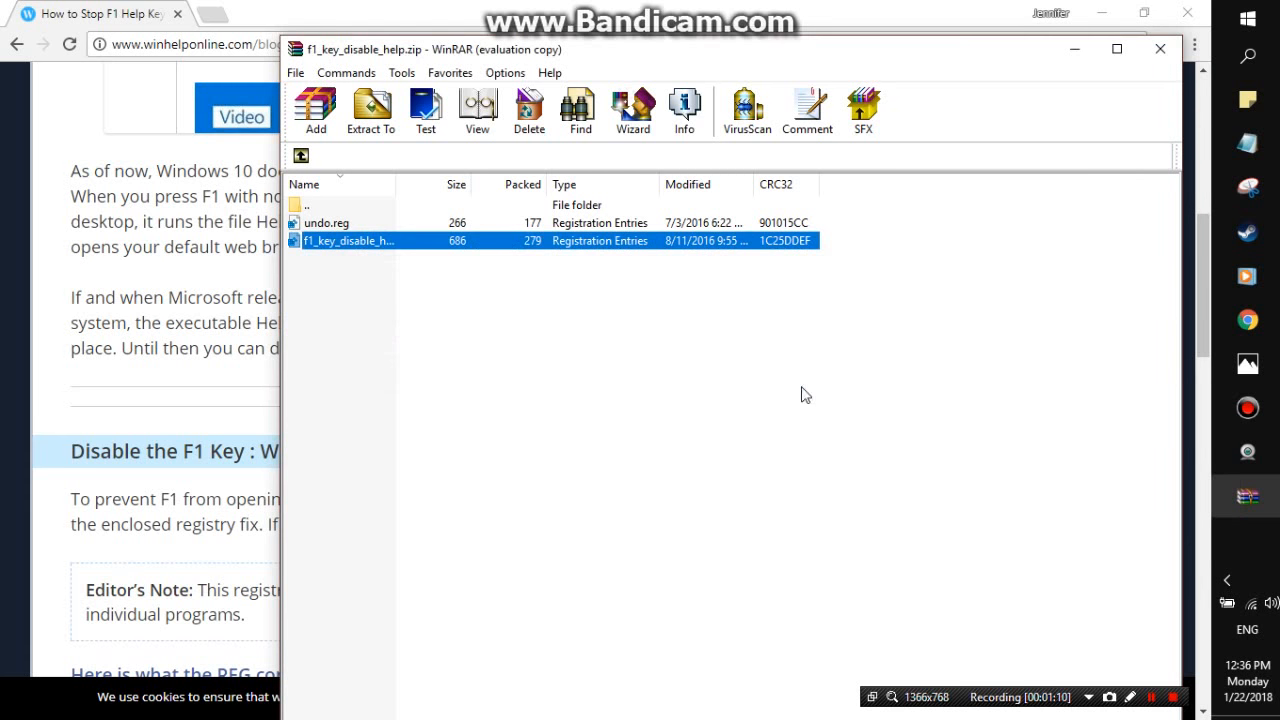
{"action": "mouse_move", "coordinate": [668, 412]}
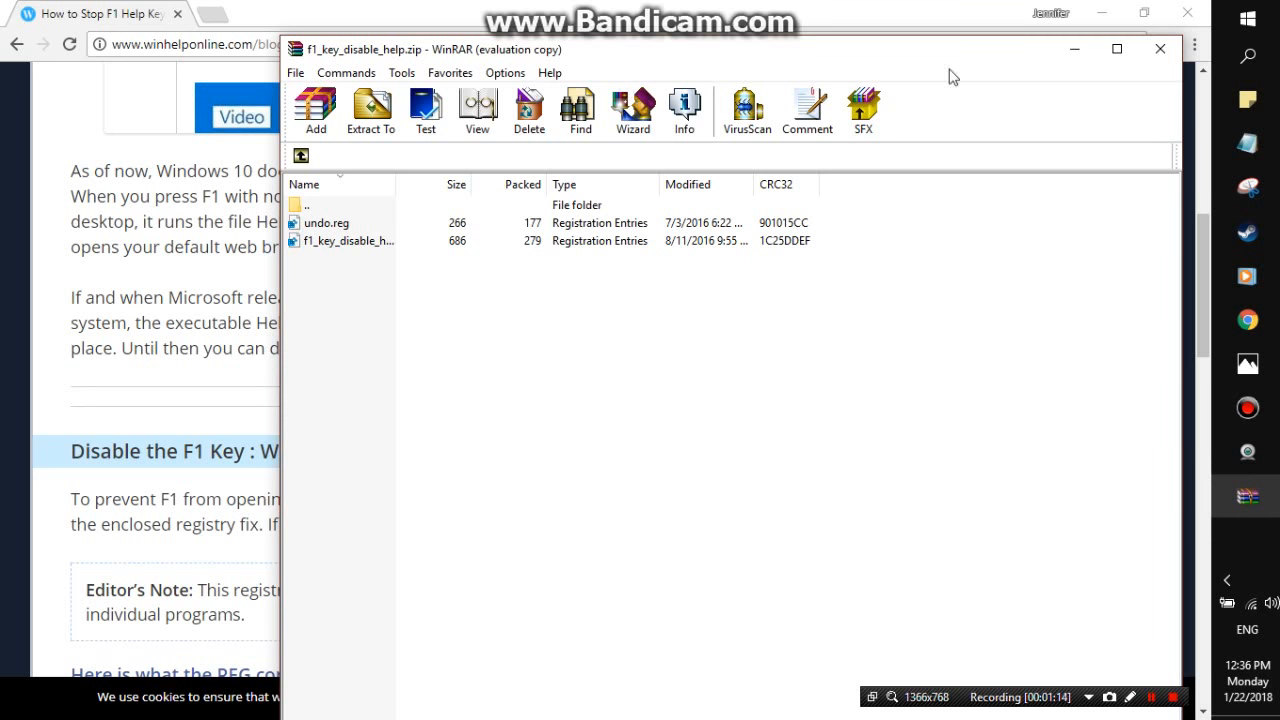
Bring the Chrome F1 article back in front and scroll through it back to its title.
{"action": "left_click", "coordinate": [1160, 48]}
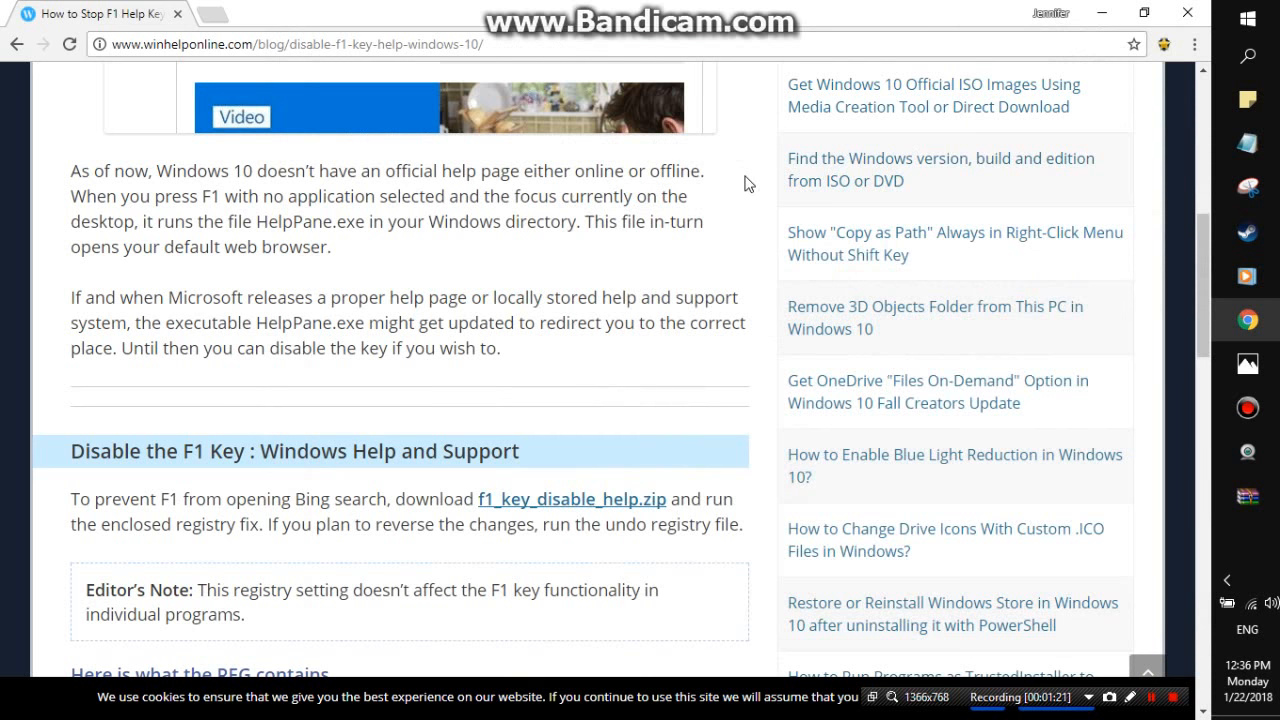
{"action": "mouse_move", "coordinate": [828, 352]}
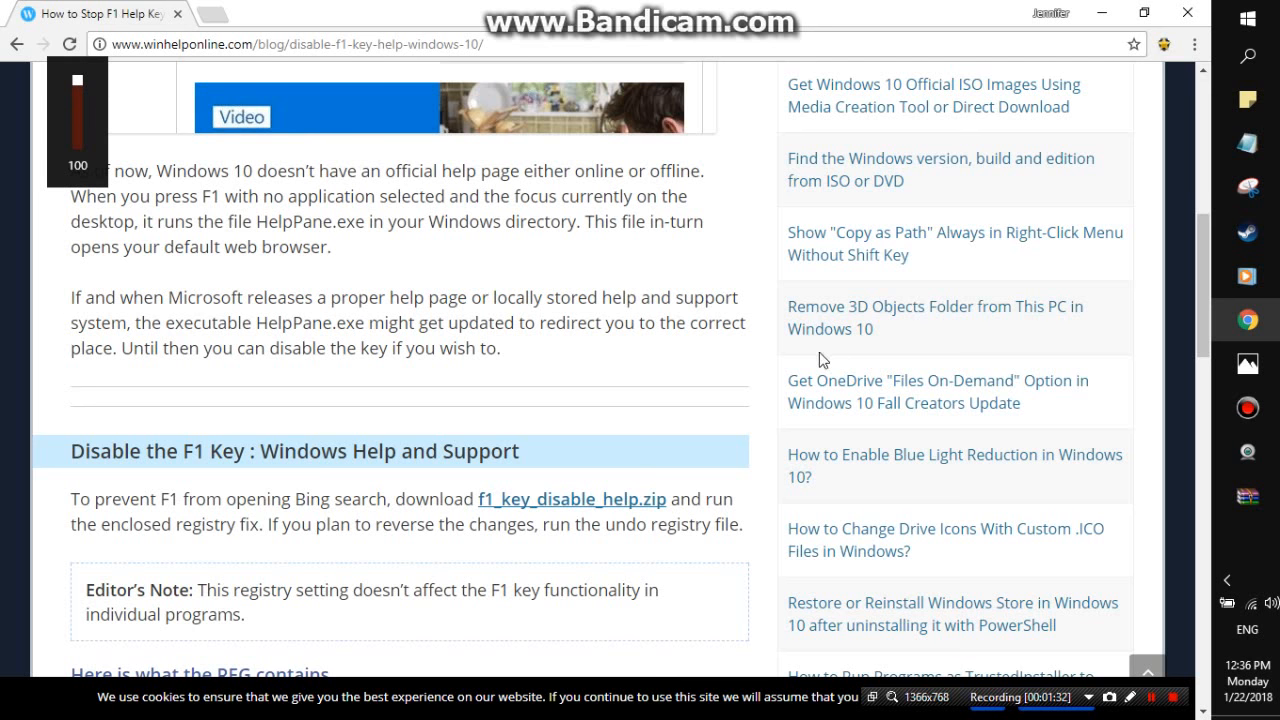
{"action": "mouse_move", "coordinate": [602, 420]}
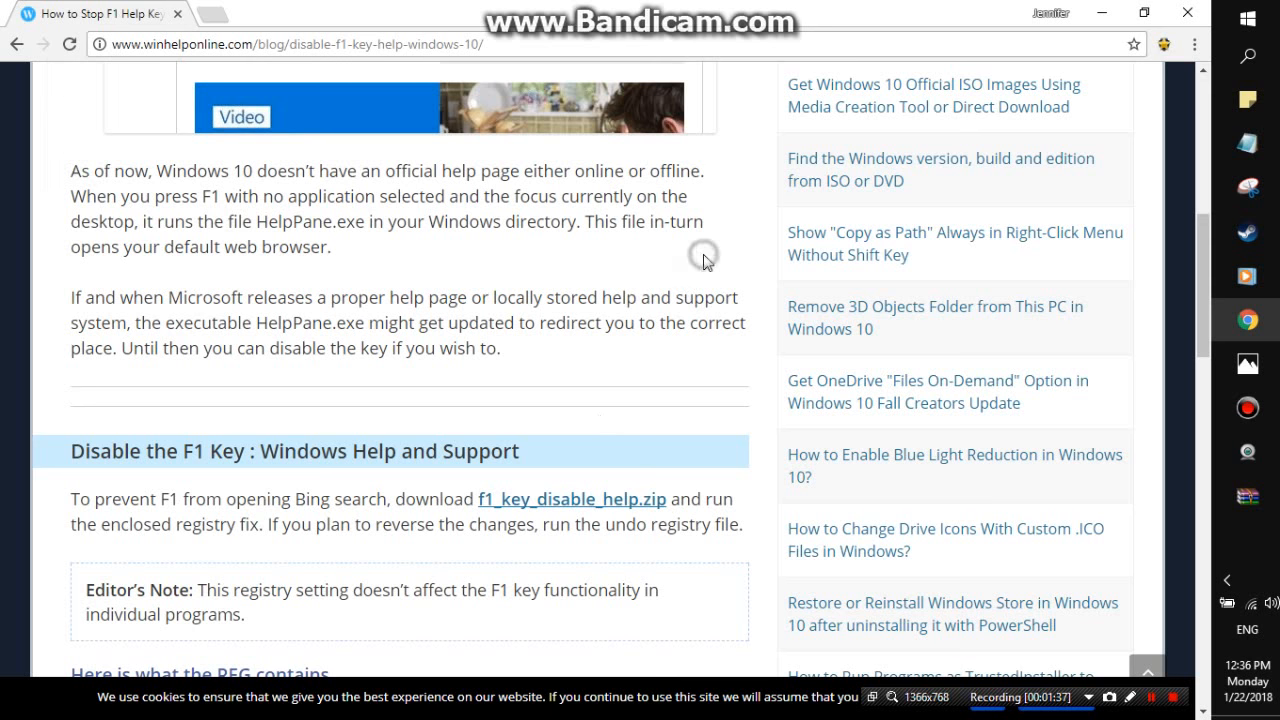
{"action": "mouse_move", "coordinate": [420, 276]}
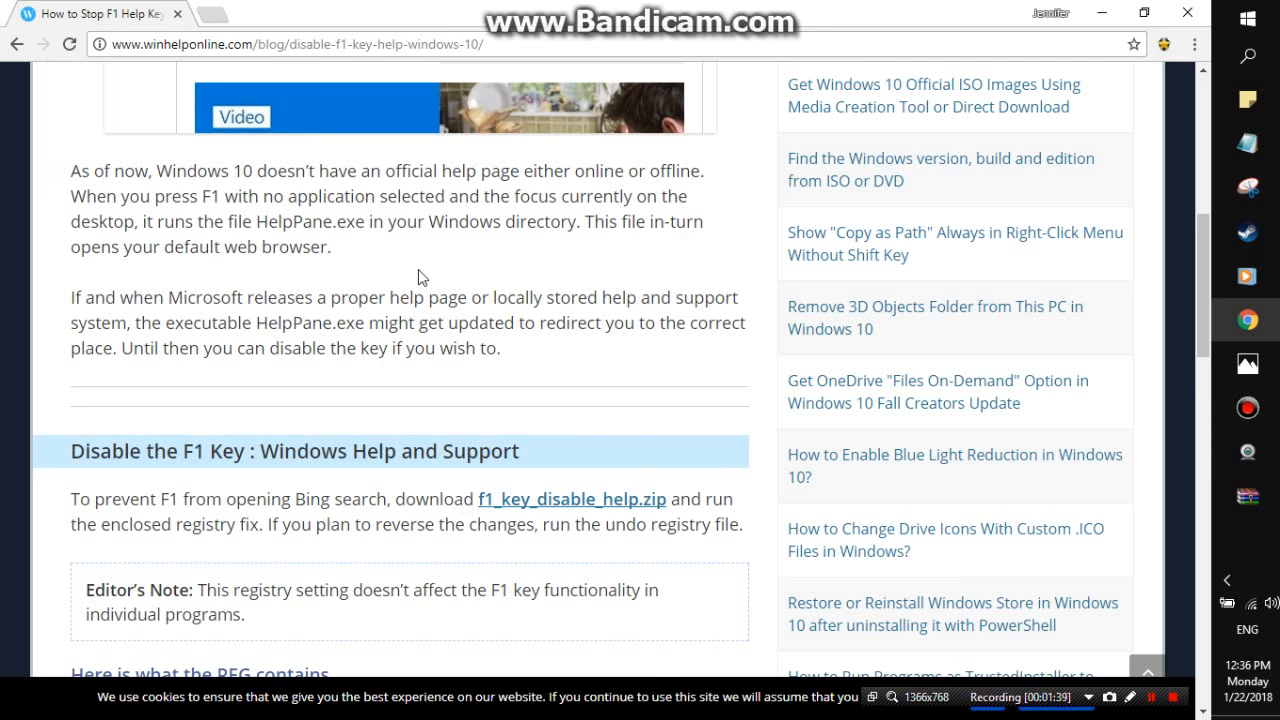
{"action": "scroll", "scroll_direction": "down", "scroll_amount": 3}
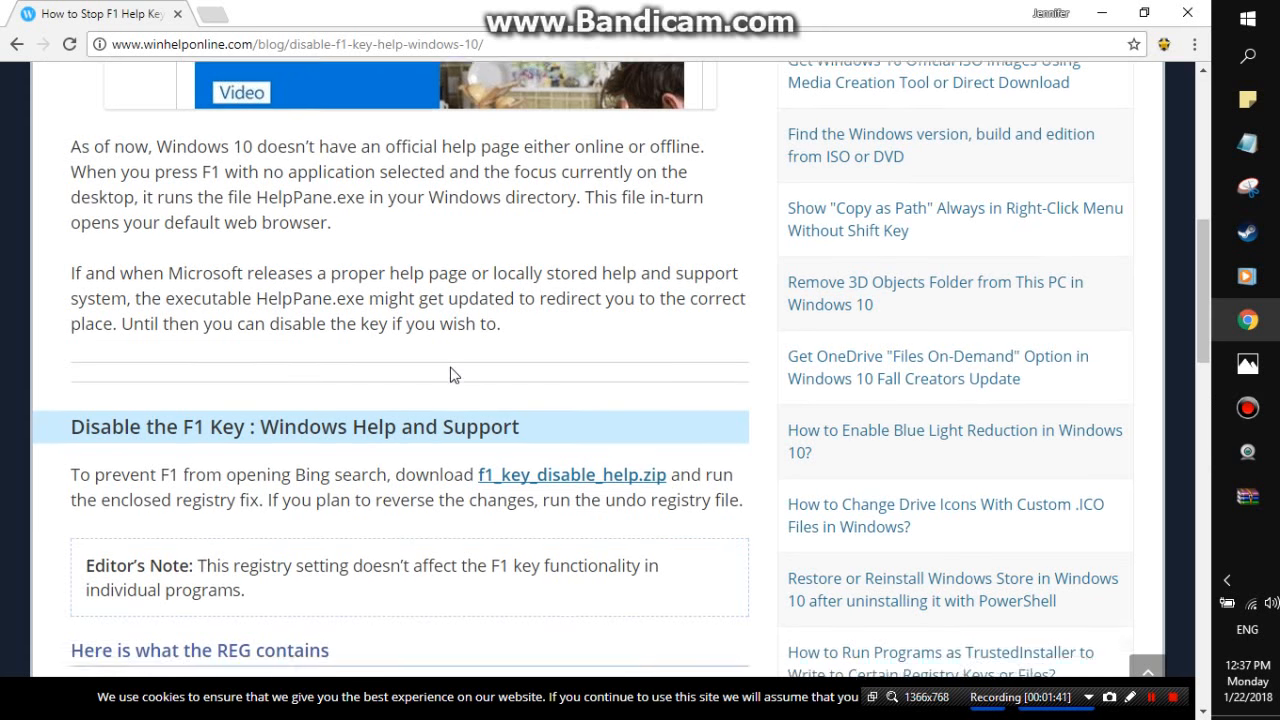
{"action": "scroll", "scroll_direction": "down", "scroll_amount": 3}
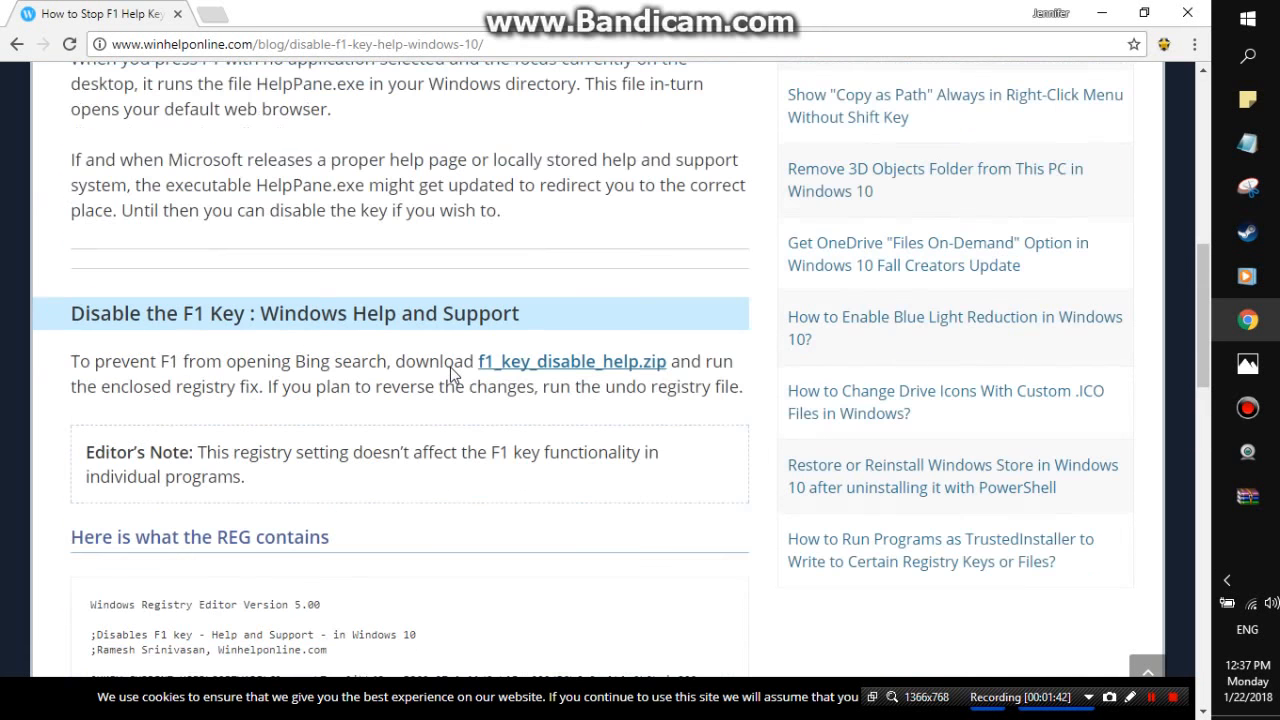
{"action": "scroll", "scroll_direction": "up", "scroll_amount": 3}
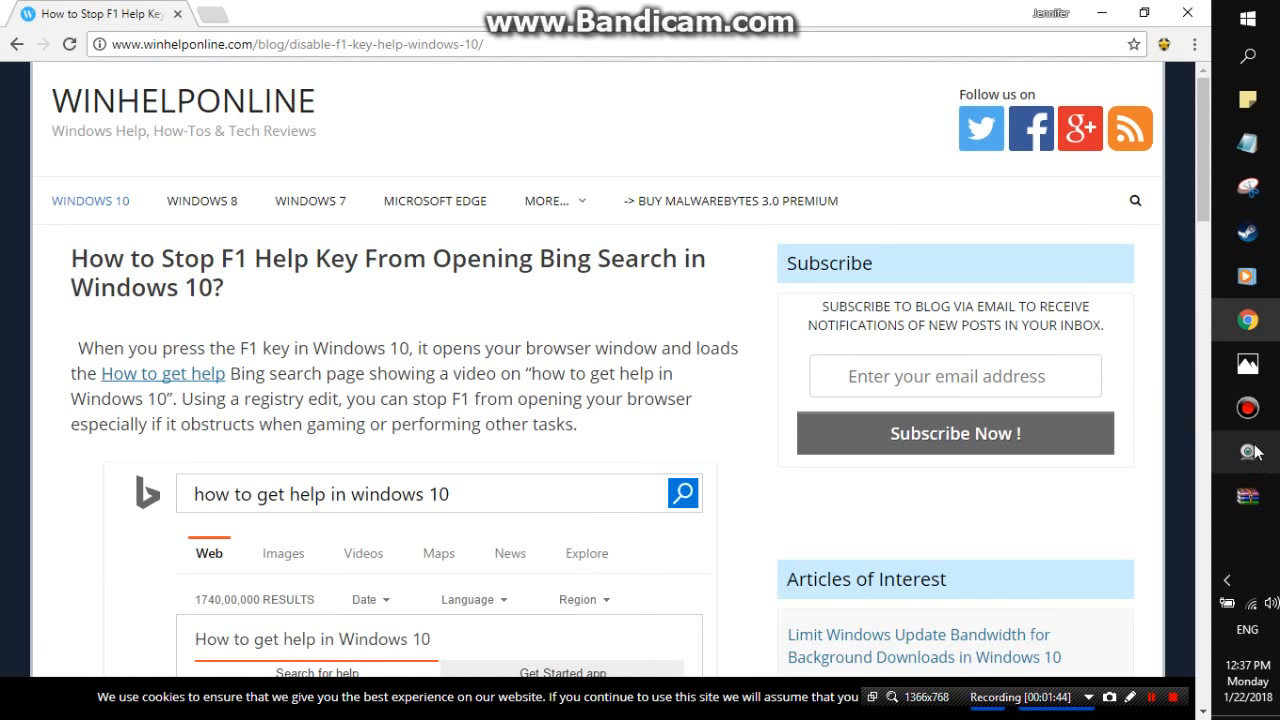